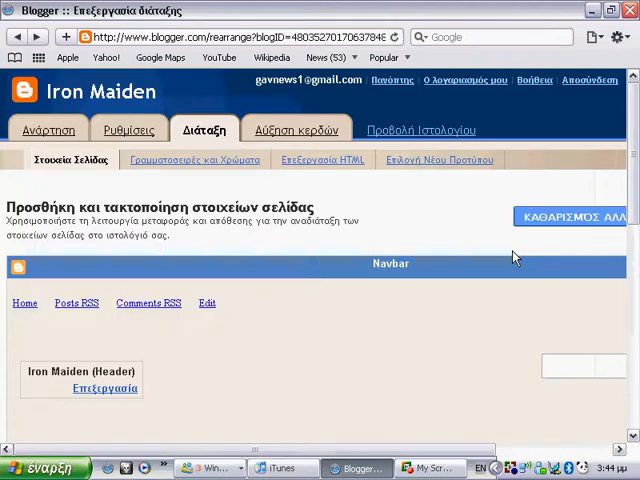
Step: Scroll down the Iron Maiden blog's layout page before opening a new tab
scroll("down", 3)
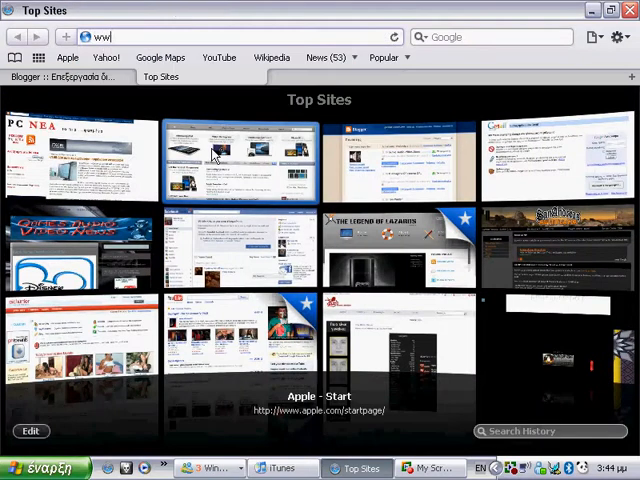
type("ww.google.gr/")
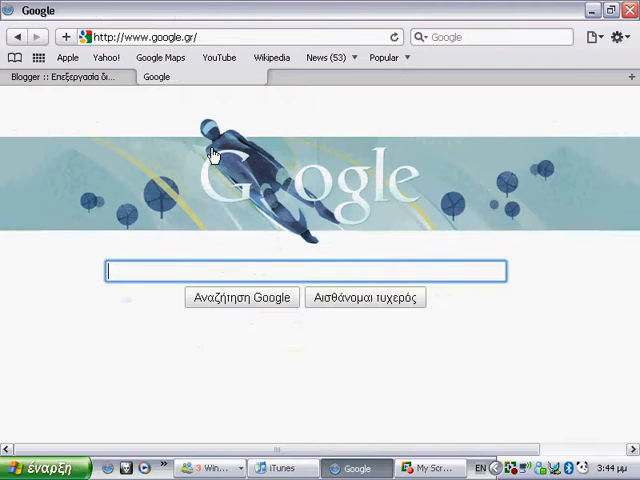
type("hit counter blogger wi")
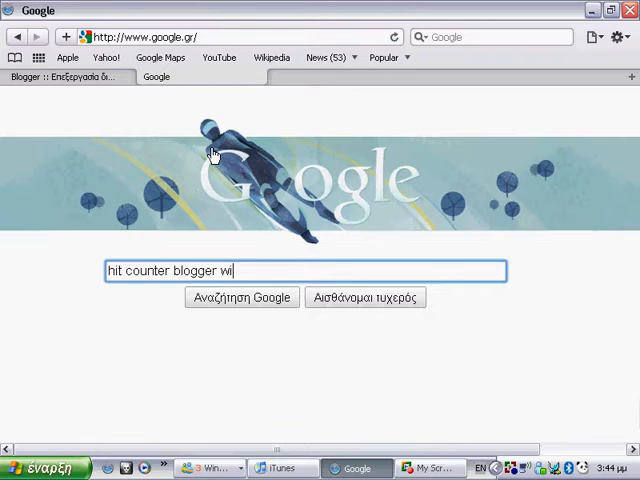
type("dget")
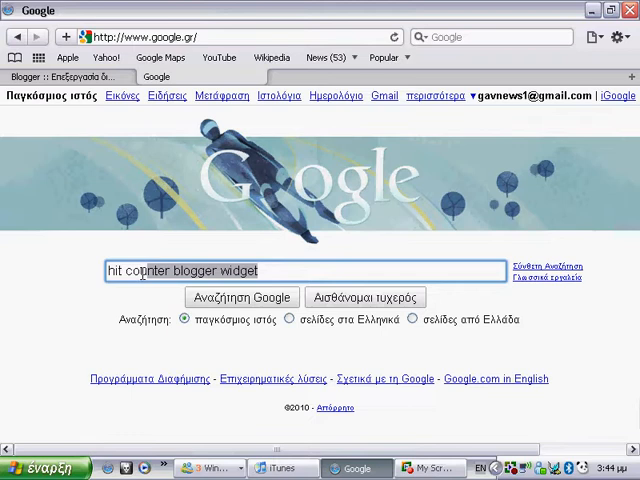
mouse_move(66, 291)
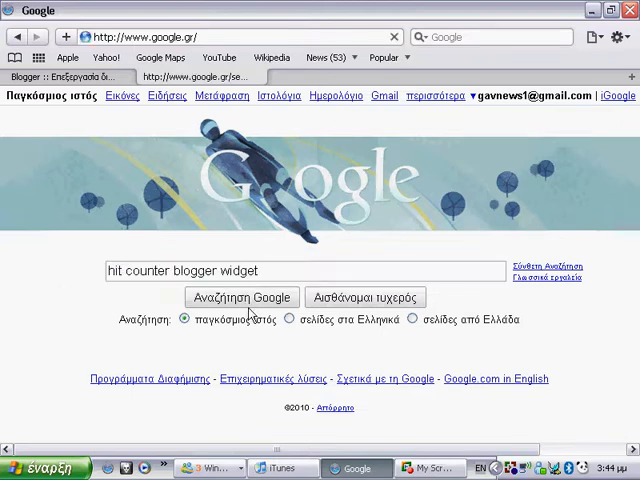
Step: Search for hit counter widgets and open the EZWebsiteCounter free counter site from the results
left_click(240, 297)
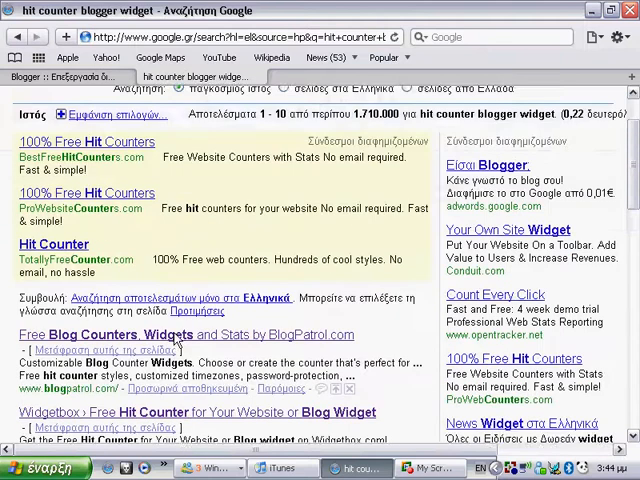
scroll("down", 3)
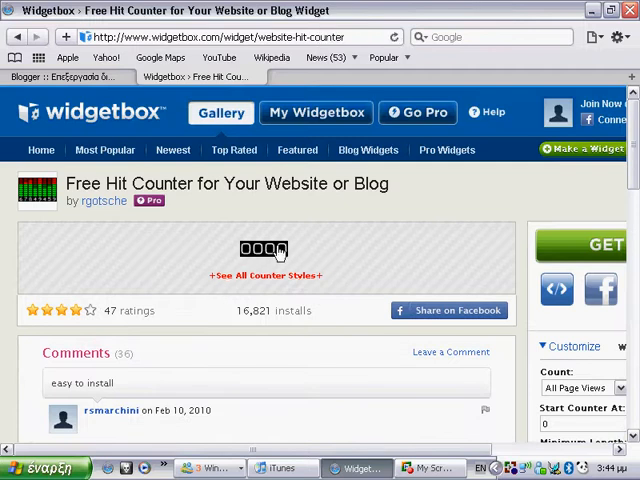
mouse_move(200, 253)
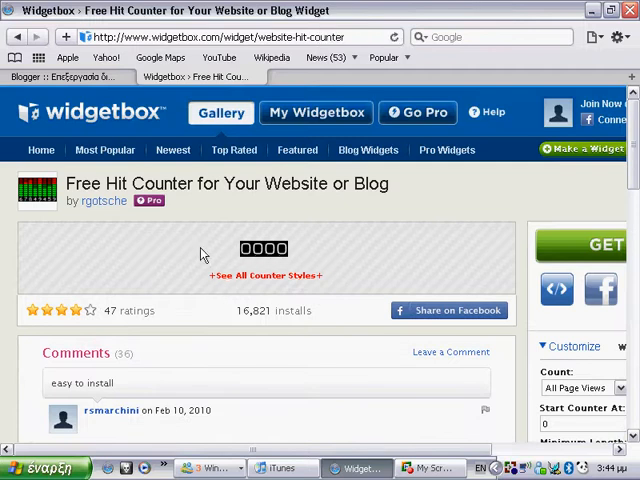
left_click(263, 249)
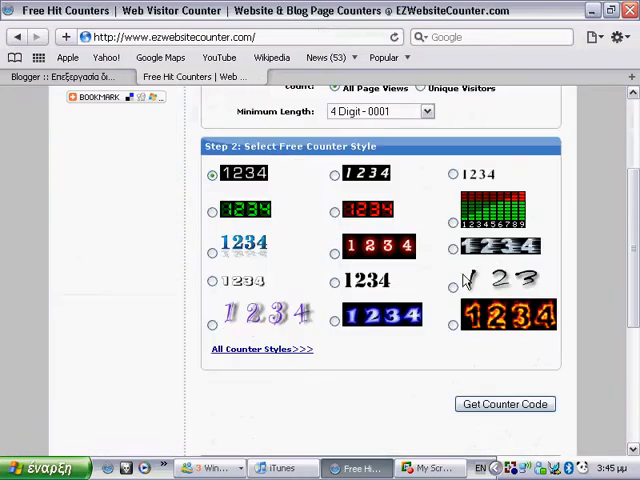
Step: Scroll up to Step 1 of the counter form, then switch to the Blogger layout tab
scroll("up", 3)
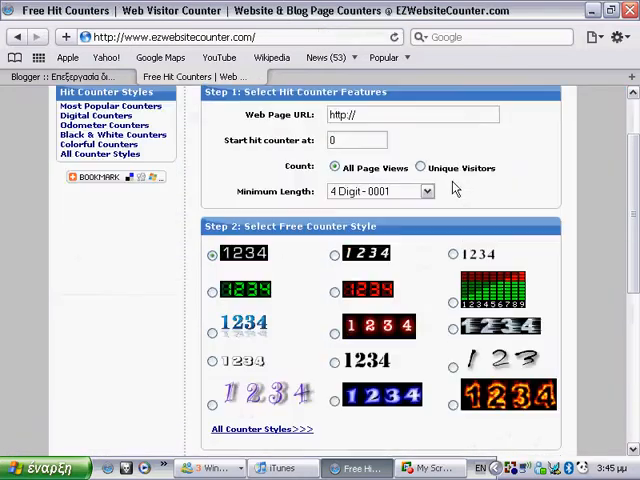
left_click(425, 191)
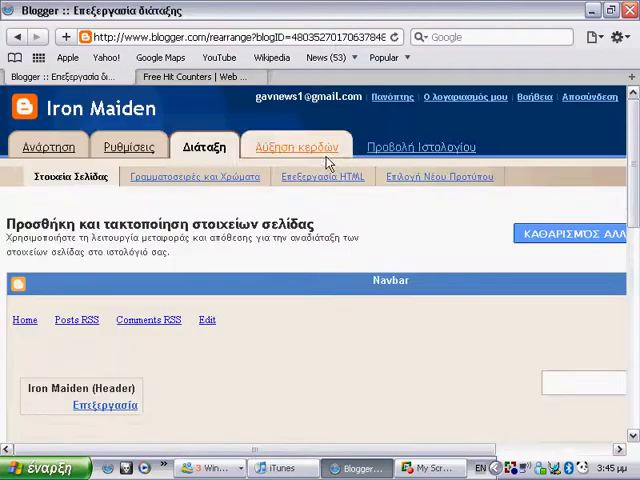
Step: Copy the link address of the blog's 'Προβολή Ιστολογίου' view link
right_click(415, 147)
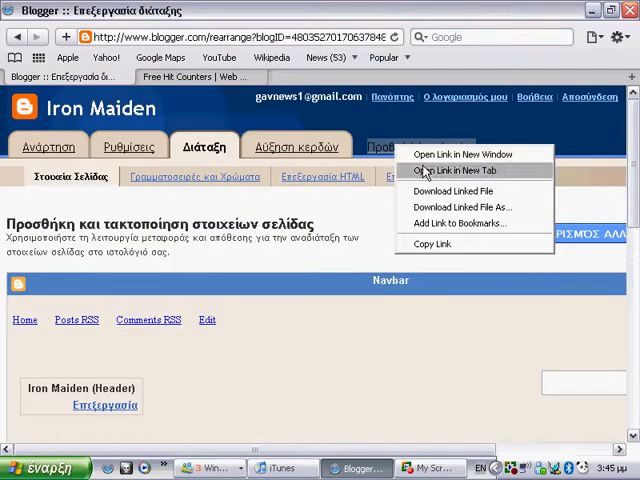
left_click(458, 170)
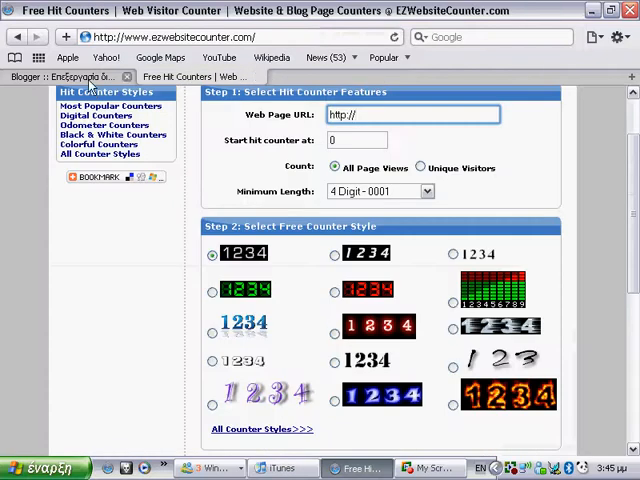
Step: Paste the blog's address as the Web Page URL and scroll to the counter styles
right_click(375, 114)
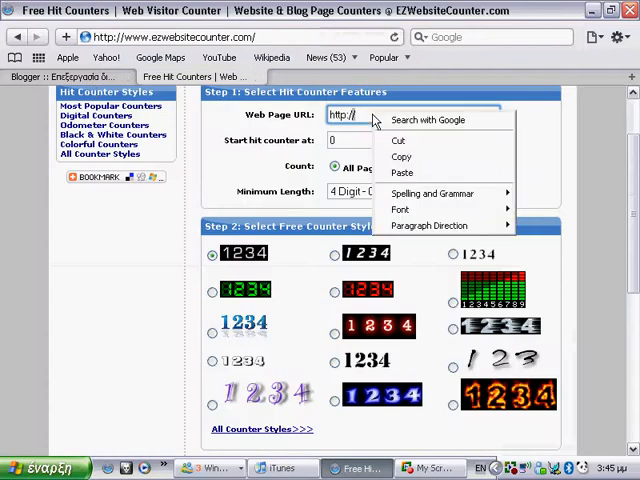
left_click(402, 173)
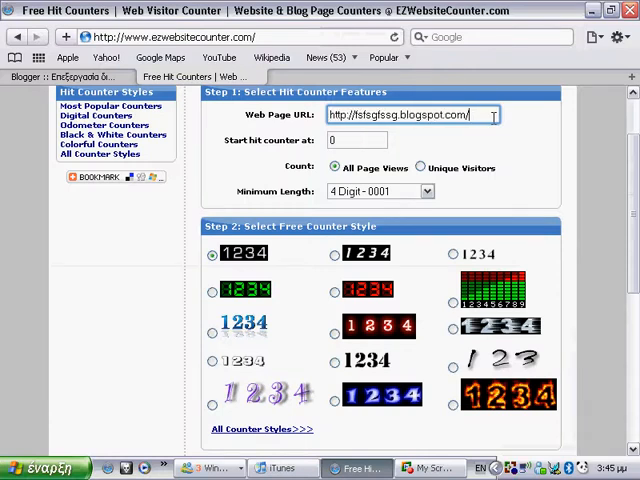
left_click(357, 140)
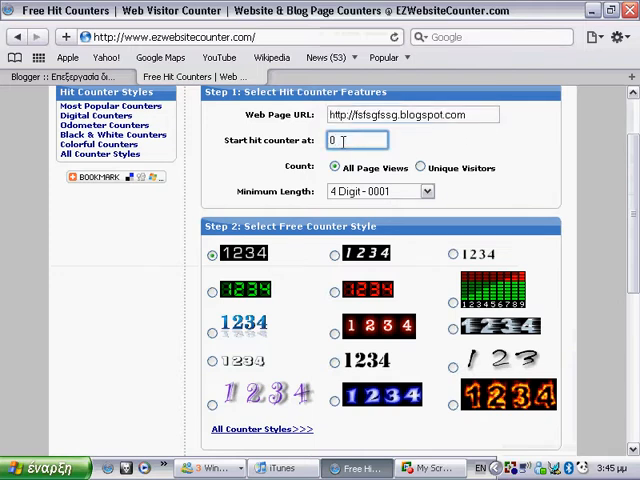
scroll("down", 3)
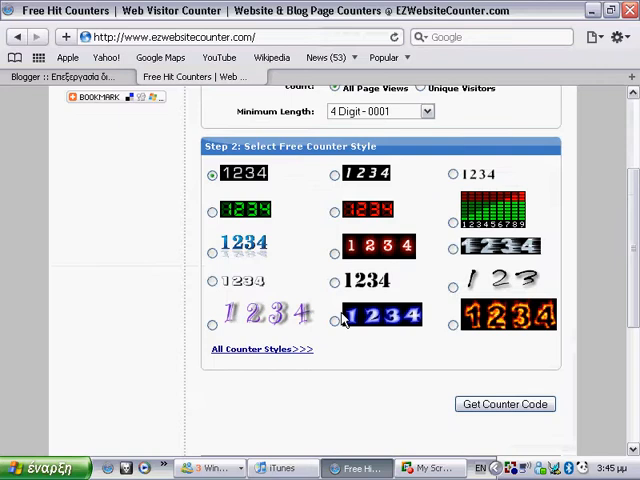
Step: Pick the blue 1234 counter style and generate its counter code
left_click(334, 318)
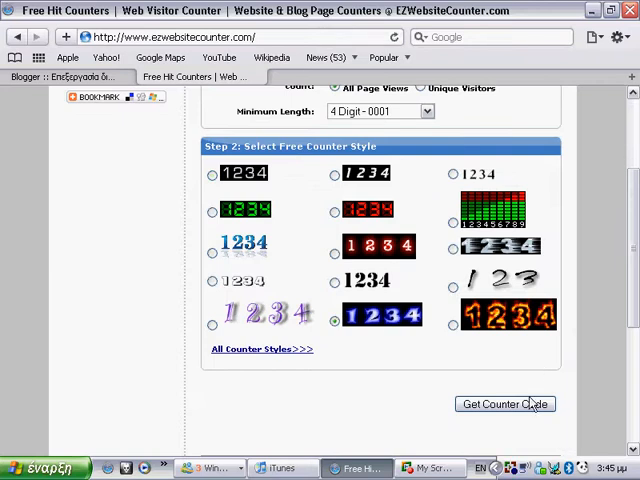
left_click(505, 404)
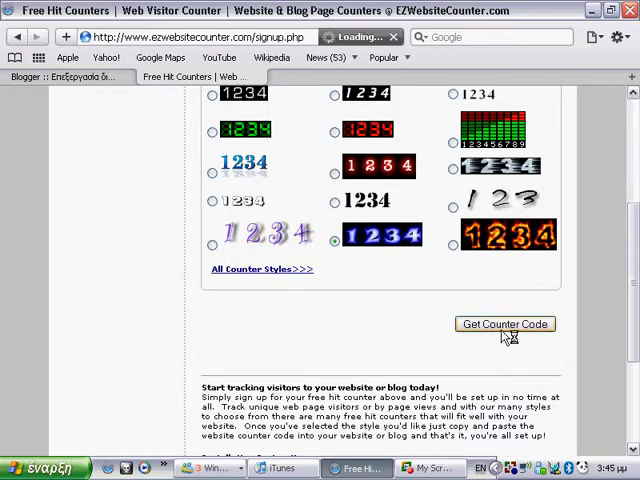
left_click(504, 324)
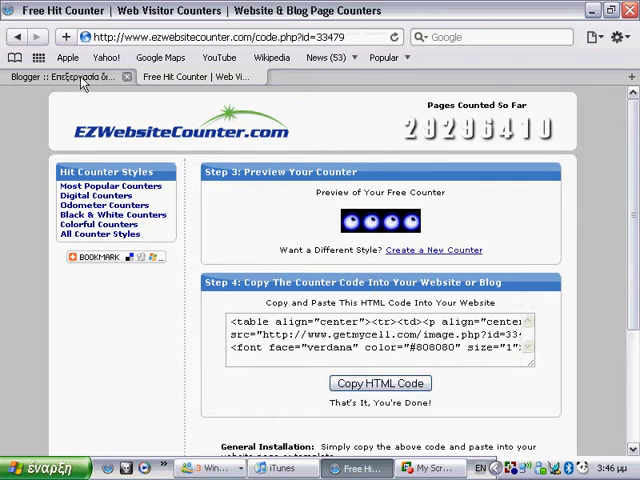
Step: Add an HTML/JavaScript gadget to the Blogger sidebar from the gadget list
left_click(60, 77)
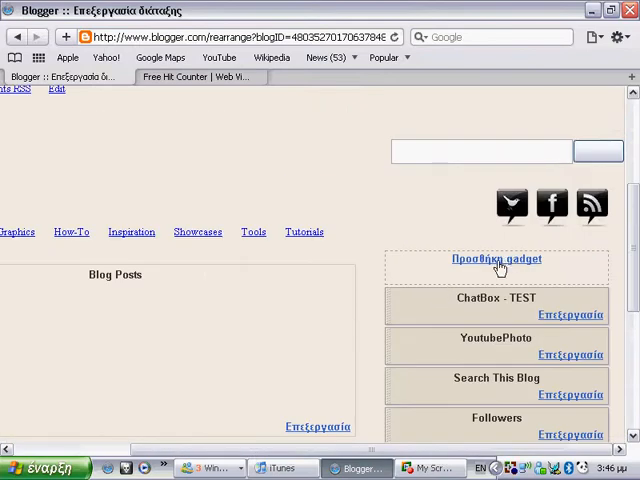
left_click(496, 259)
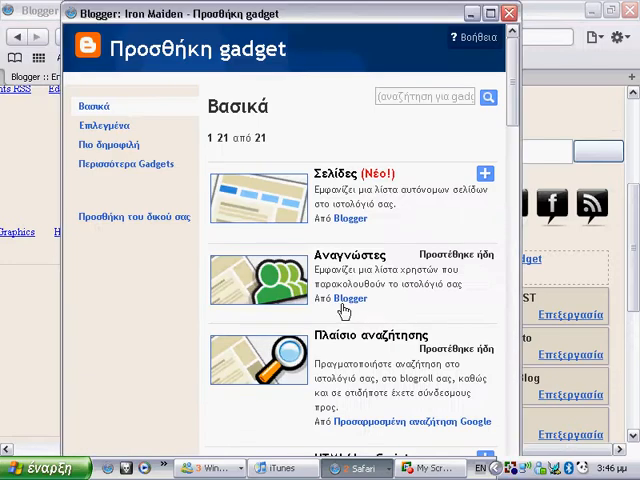
scroll("down", 3)
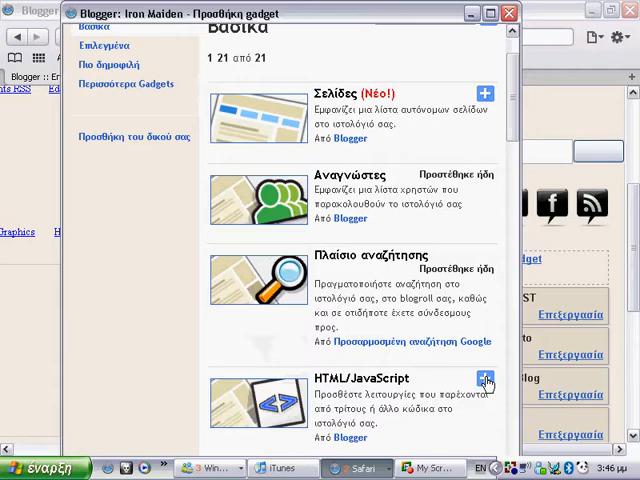
left_click(484, 378)
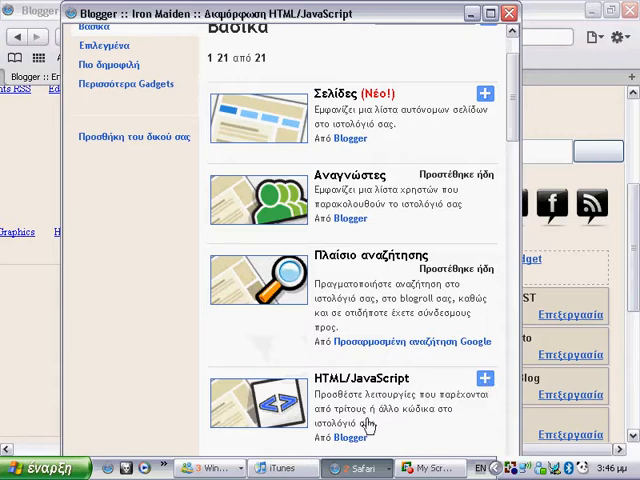
left_click(482, 378)
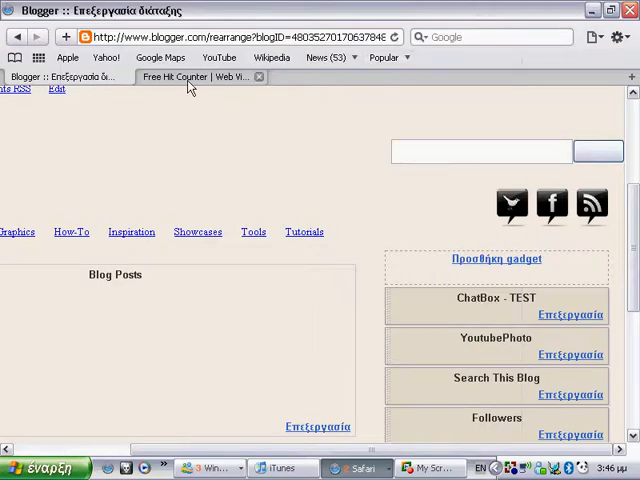
Step: Copy the EZWebsiteCounter HTML code into the gadget's Content box
left_click(195, 77)
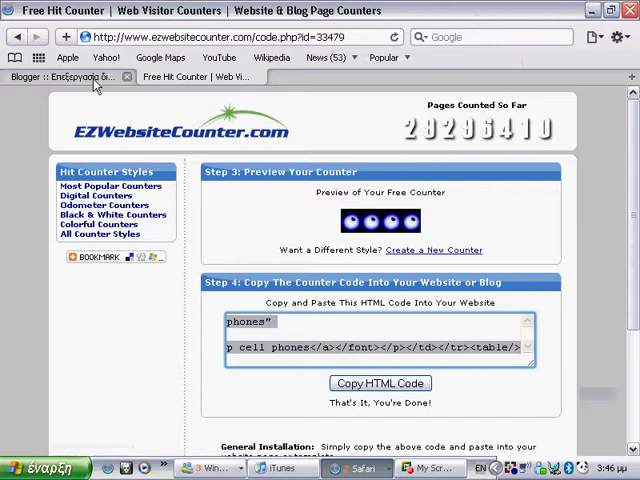
left_click(65, 77)
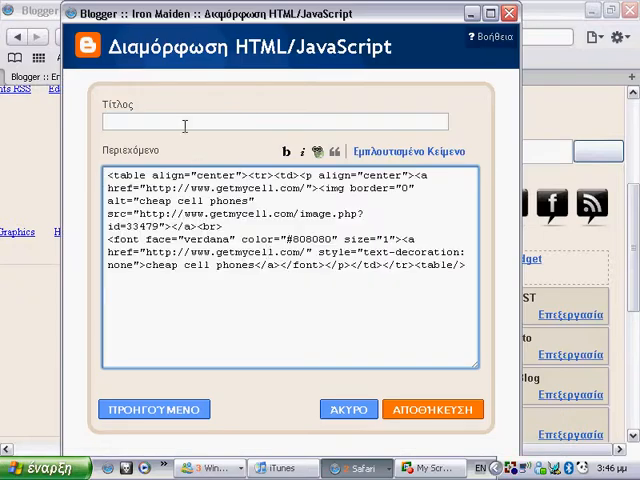
Step: Title the HTML/JavaScript gadget 'hit counter' and save it
type("fr")
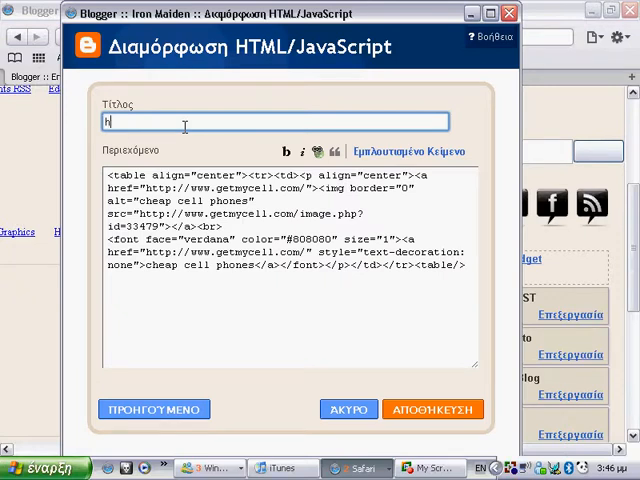
type("hit counter")
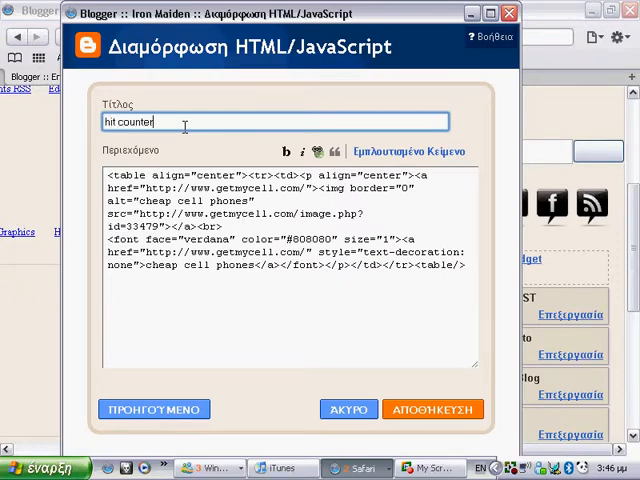
left_click(433, 417)
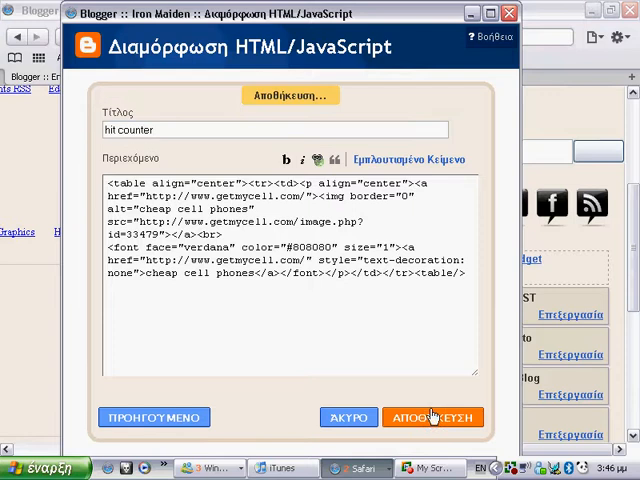
left_click(434, 417)
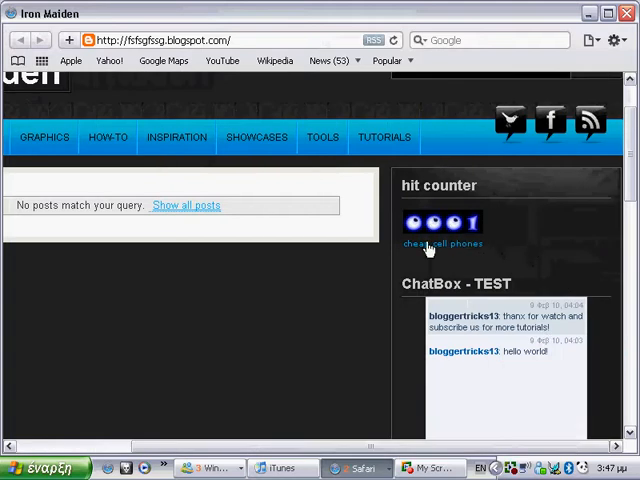
Step: Scroll down the live blog to the 'hit counter' widget with its blue visitor digits
scroll("down", 3)
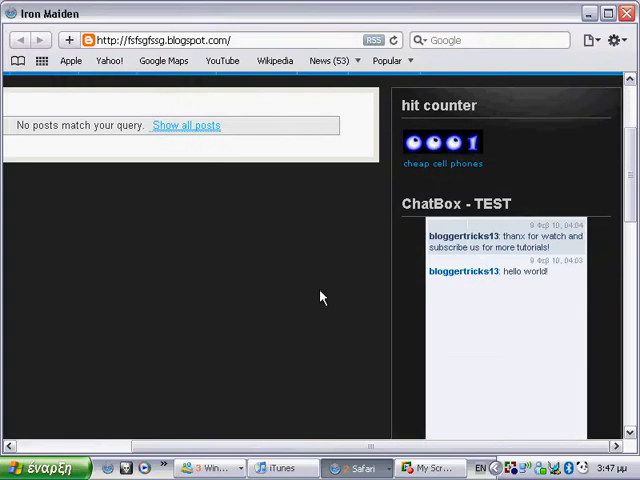